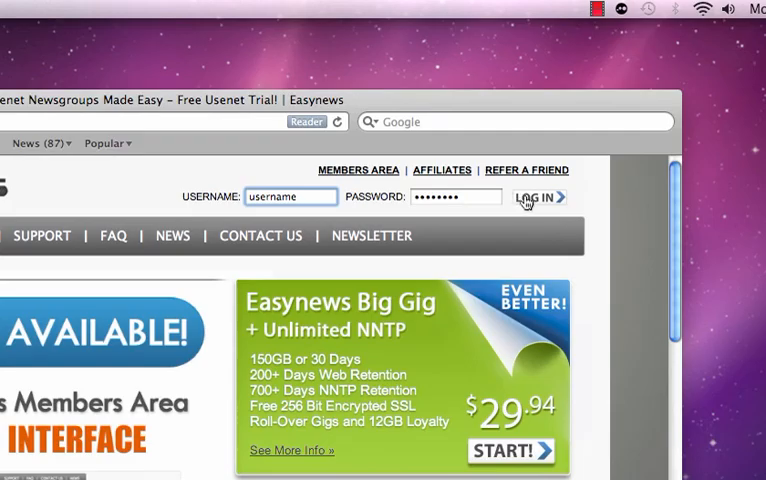
Log in to the Easynews member area from the homepage
left_click(537, 196)
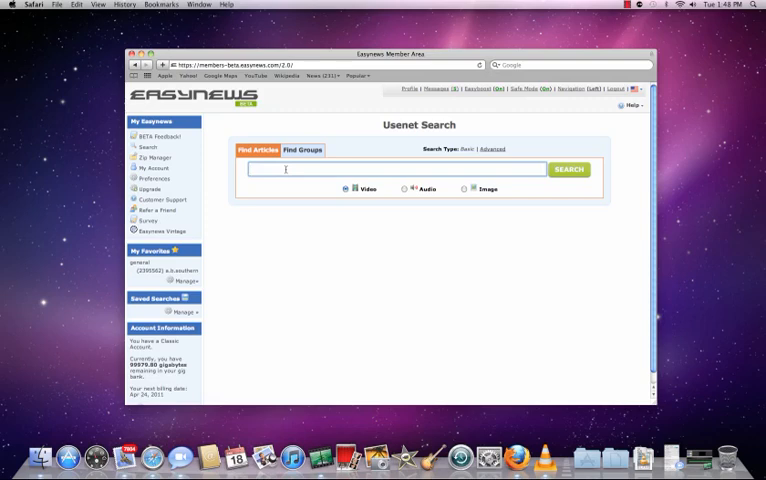
Run a Video search for 'quasar', returning three results led by NGC 2070 Tarantula Nebula
type("quasa")
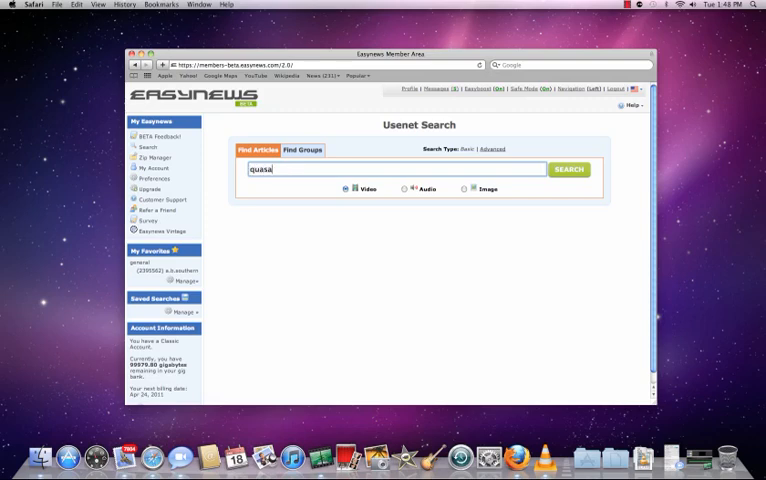
type("r")
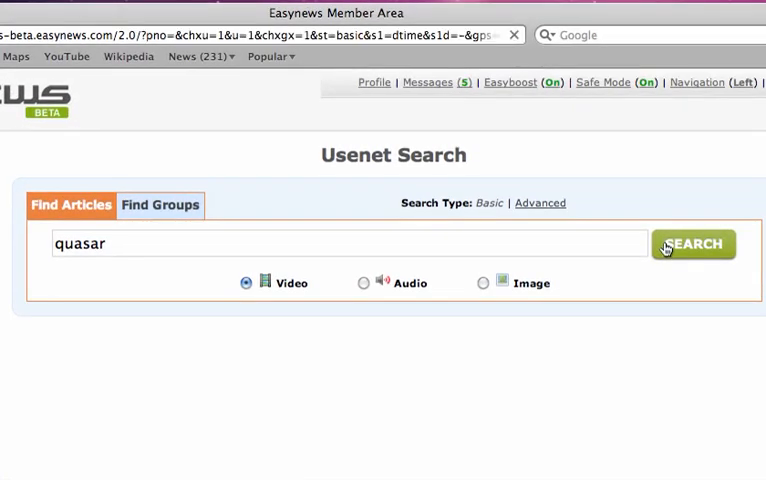
left_click(694, 244)
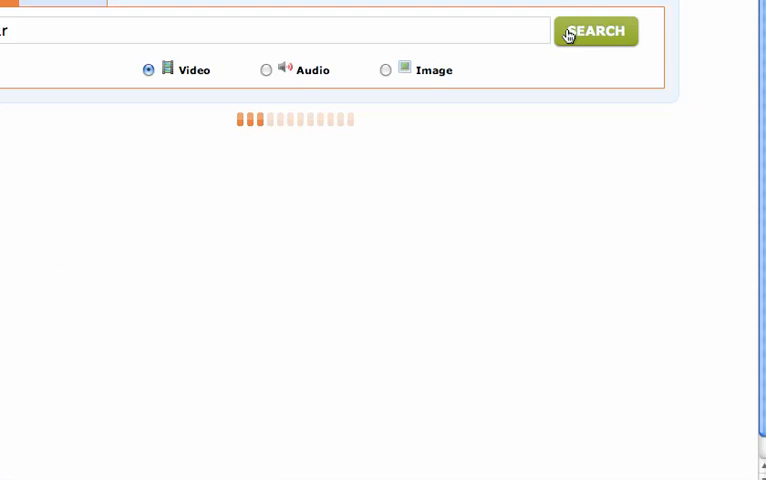
left_click(603, 30)
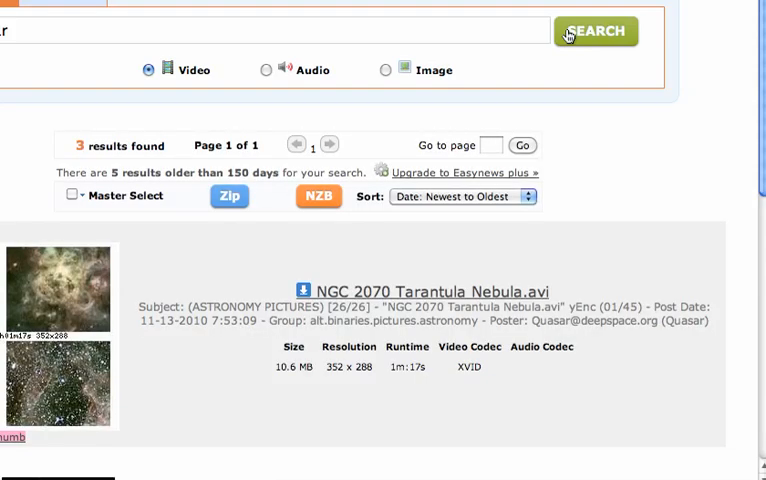
mouse_move(48, 397)
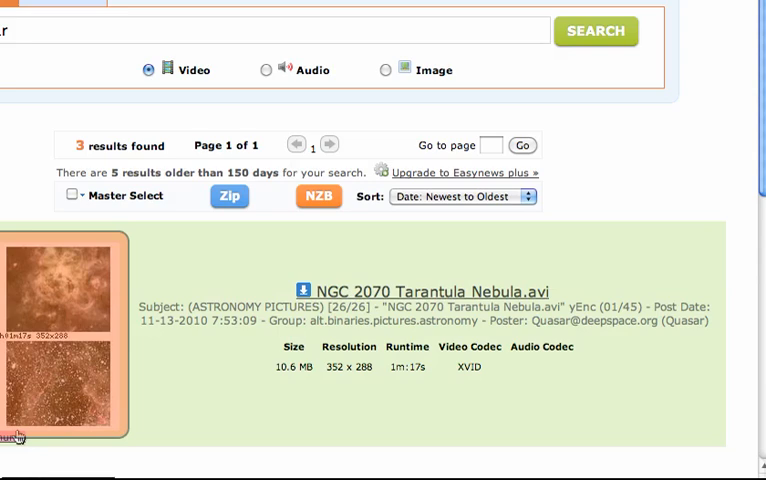
mouse_move(13, 436)
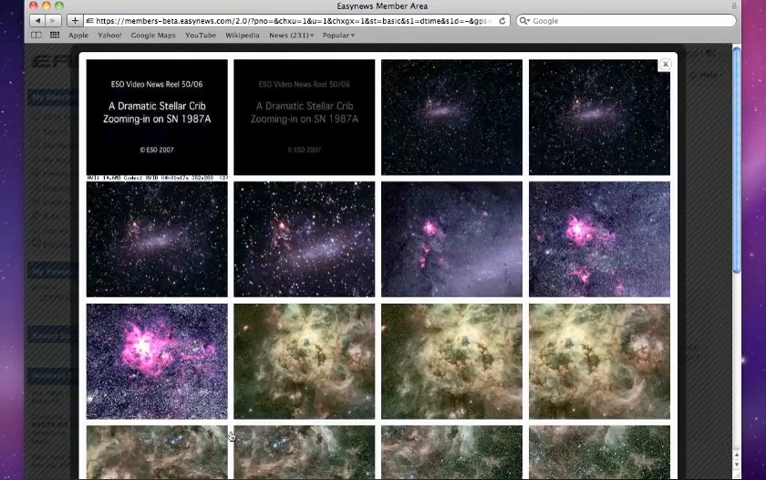
left_click(664, 64)
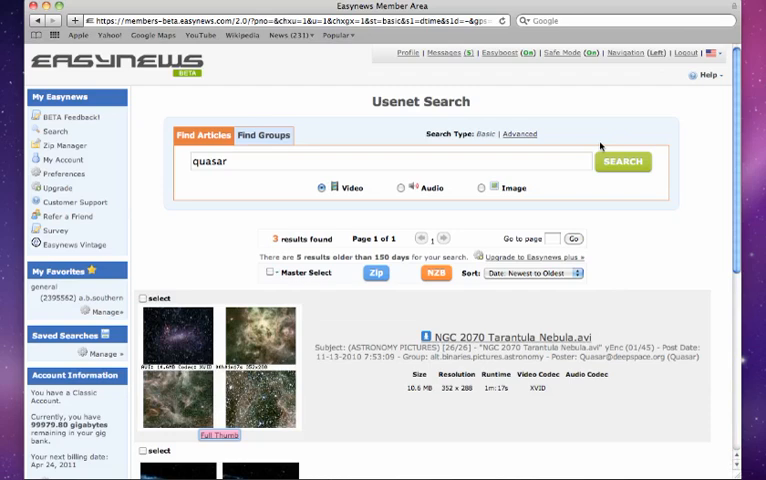
Replace the search query with 'fishing', leaving no results listed
right_click(505, 335)
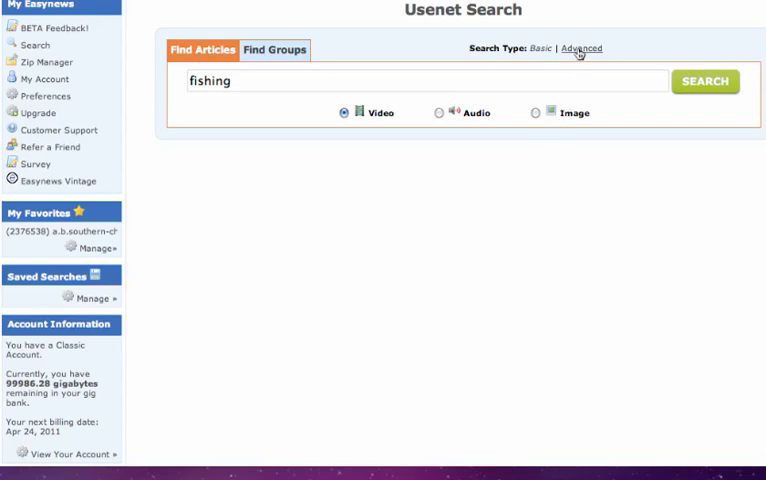
Review the Advanced search Output Style options, then return to Basic search with 'quasar'
left_click(590, 47)
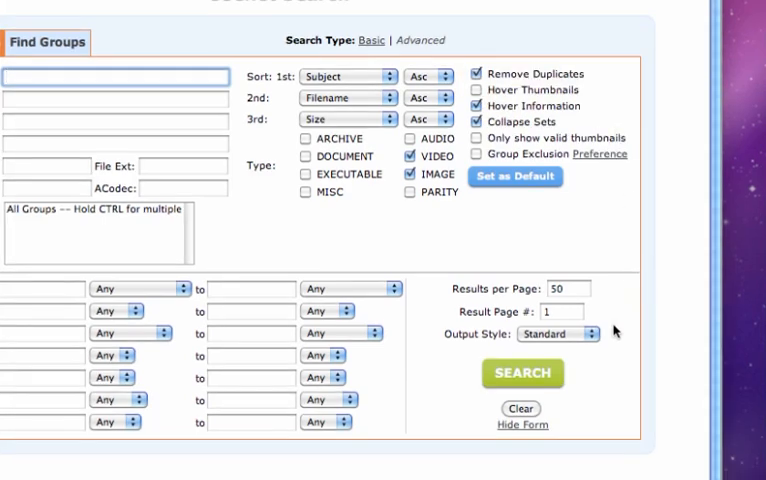
mouse_move(594, 340)
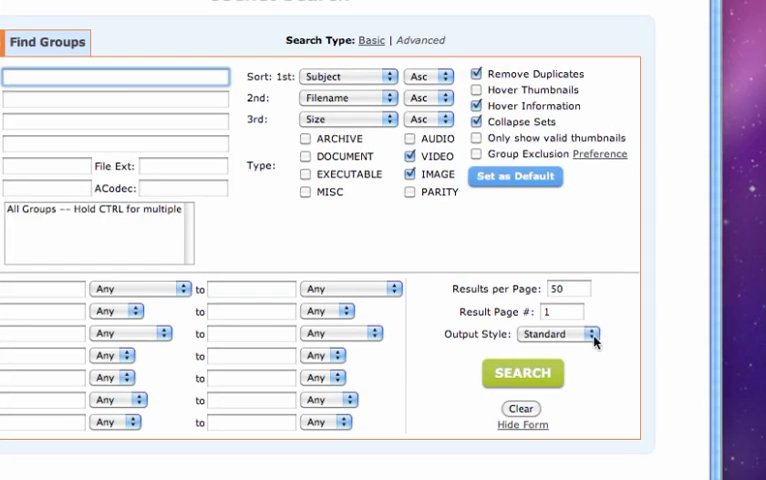
left_click(592, 334)
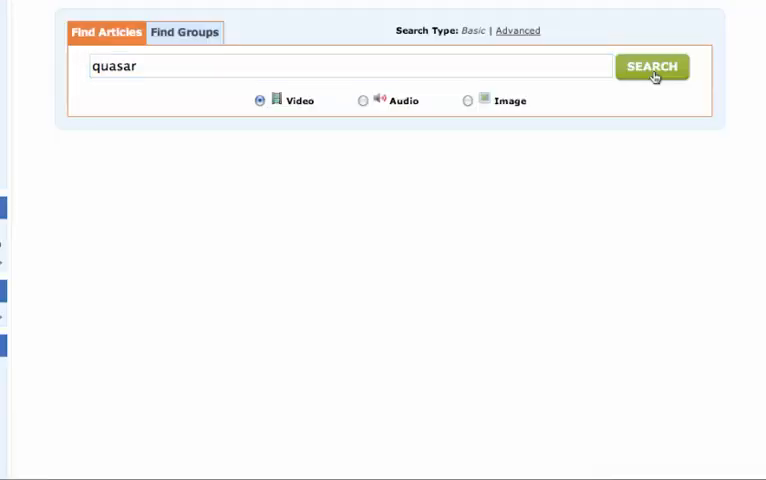
Rerun the quasar search, tick NGC 2070 Tarantula Nebula.avi and Mira.avi, and bring up the Zip prompt
left_click(655, 66)
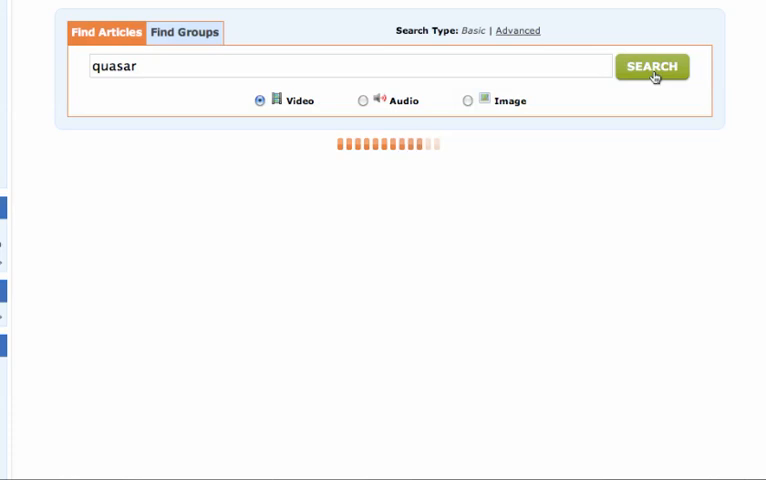
left_click(653, 65)
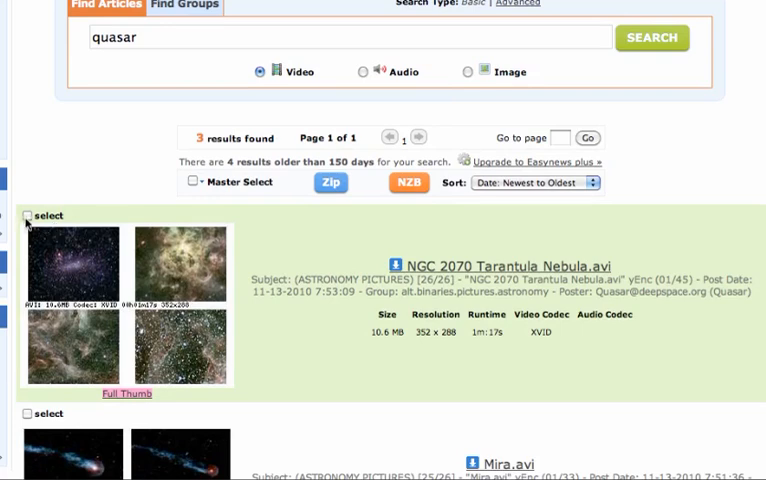
left_click(28, 215)
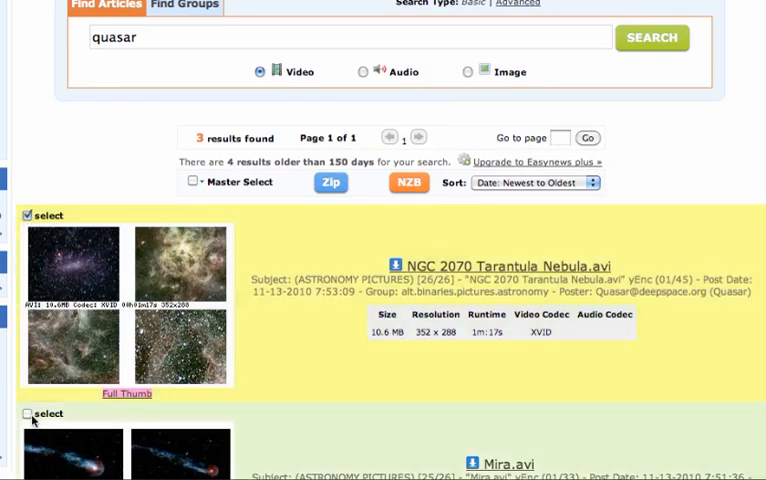
left_click(25, 414)
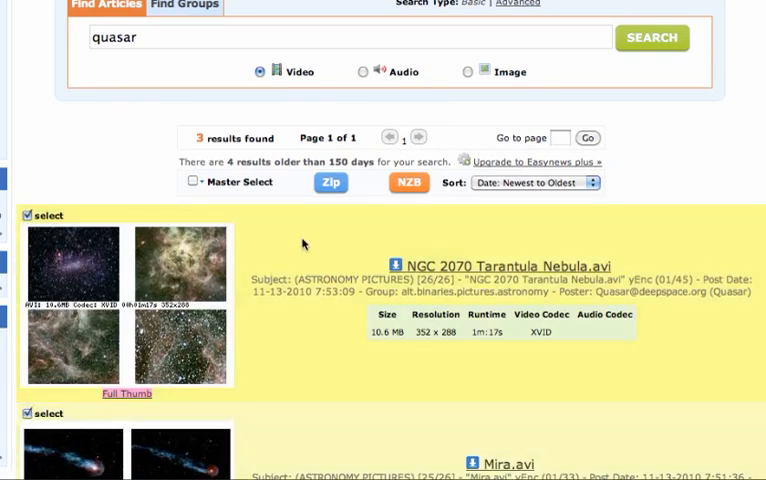
left_click(330, 182)
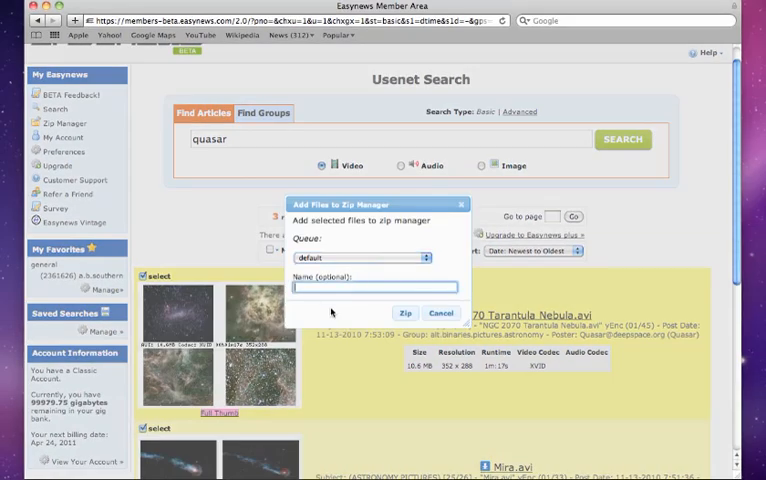
Add both marked files to zip queue 01 named 'stars' and dismiss the confirmation
type("sta")
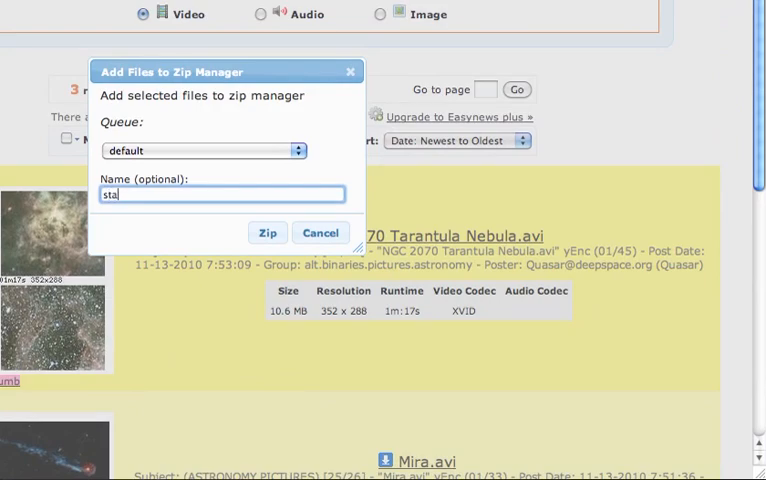
type("rs")
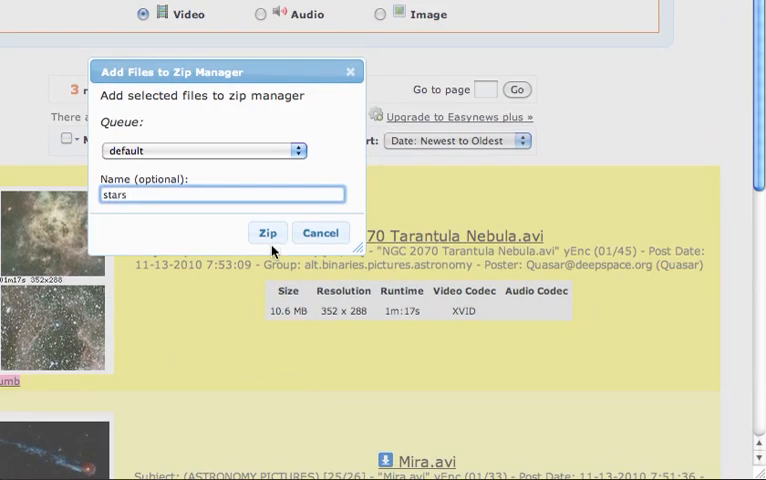
left_click(267, 232)
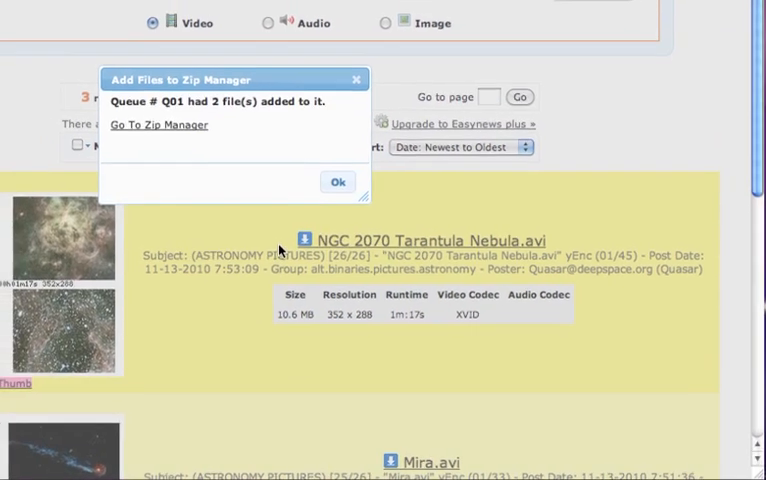
left_click(338, 181)
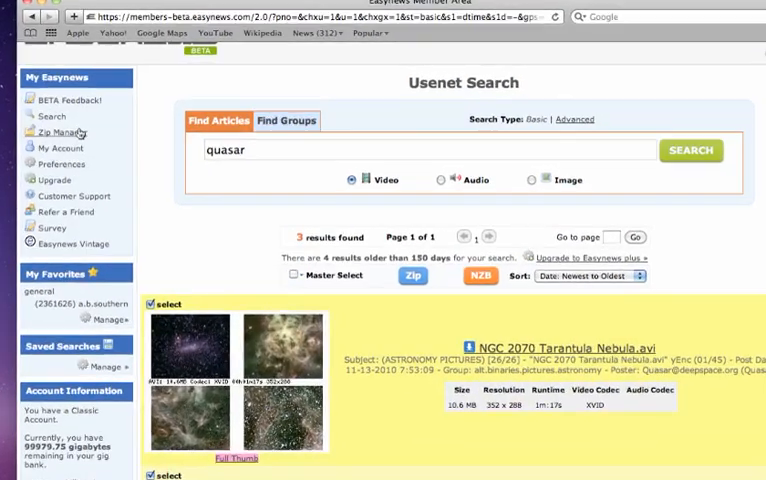
Download queue 01 'stars' with its 2 files as a zip from the Zip Manager
left_click(57, 132)
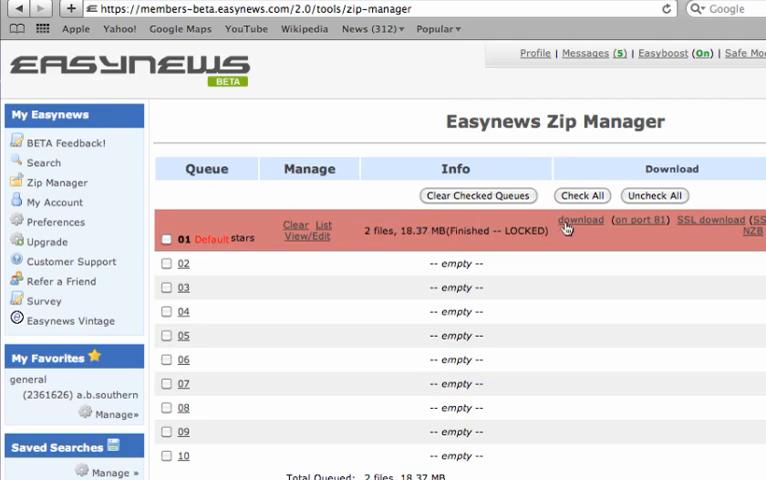
left_click(581, 219)
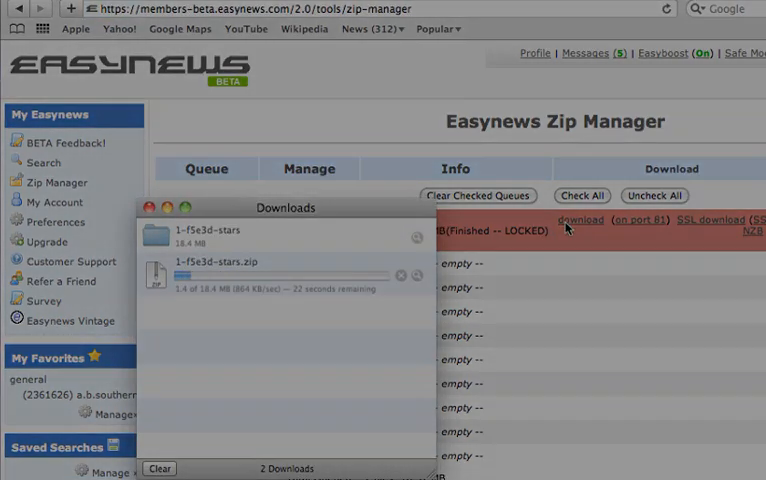